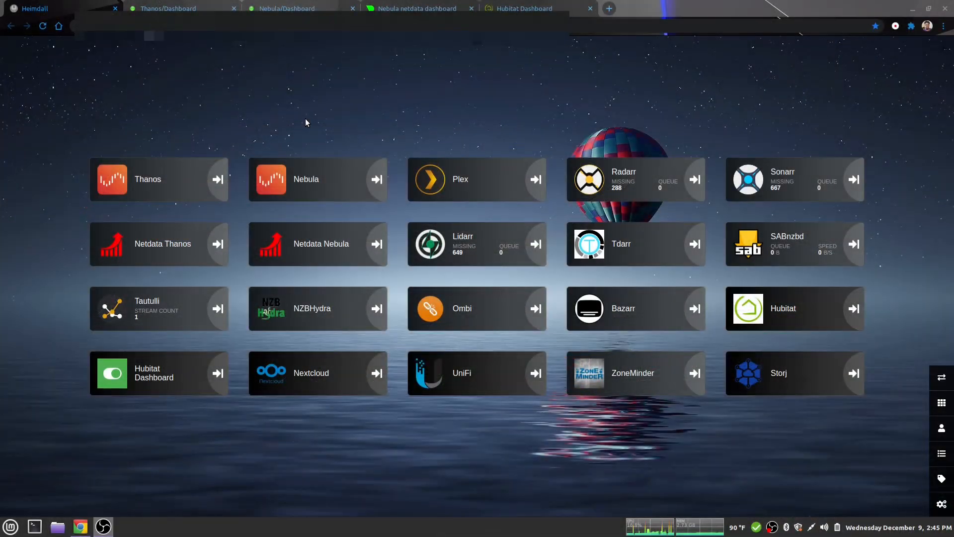
mouse_move(309, 135)
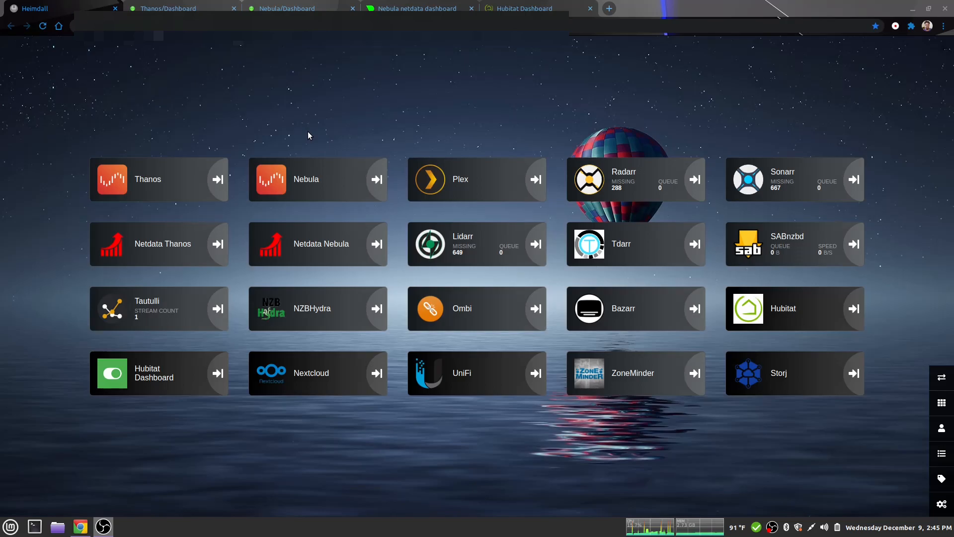
mouse_move(313, 144)
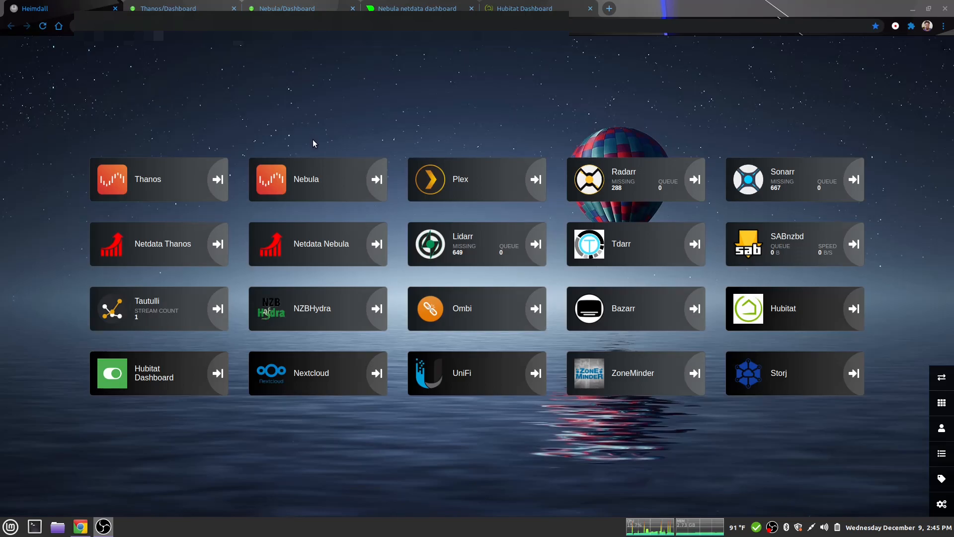
mouse_move(316, 178)
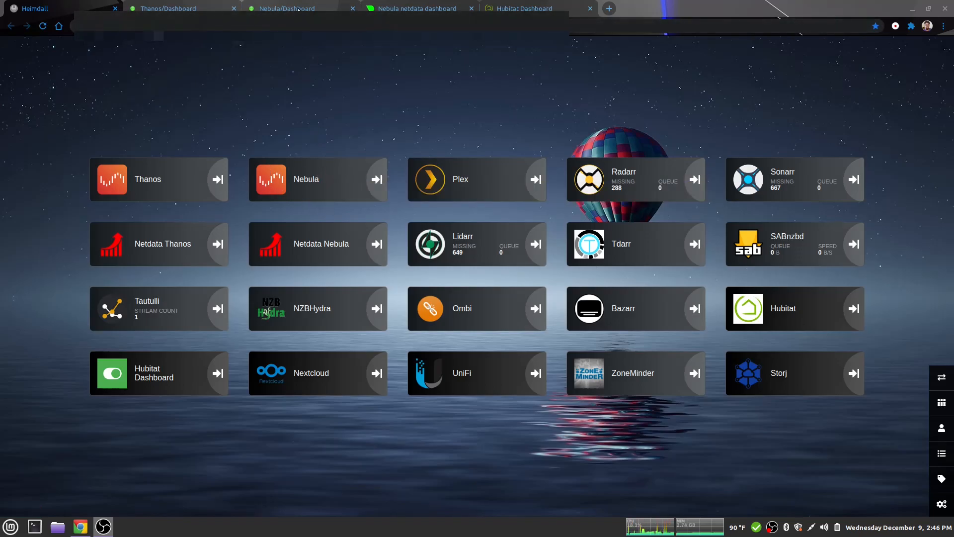
Switch from the Heimdall start page to the Nebula Unraid dashboard tab
left_click(292, 7)
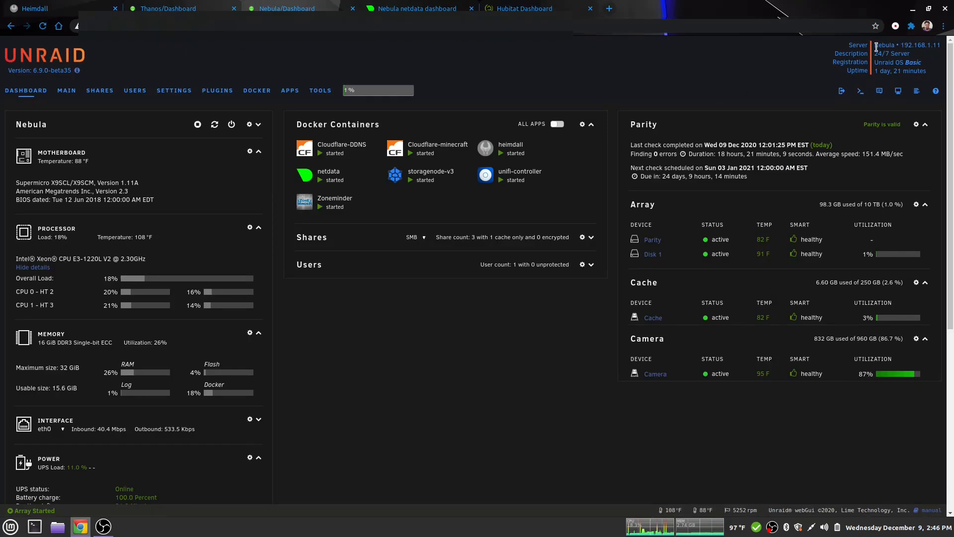
mouse_move(821, 66)
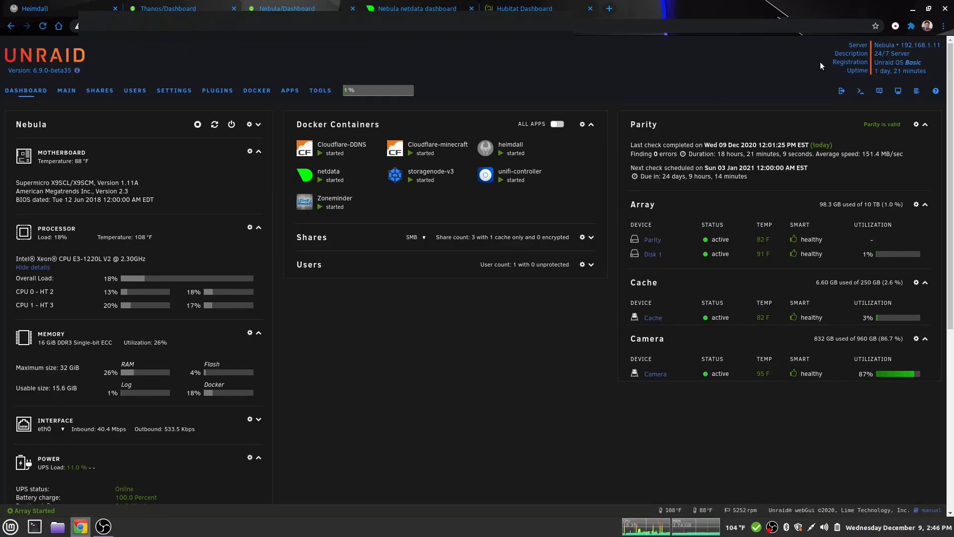
mouse_move(710, 94)
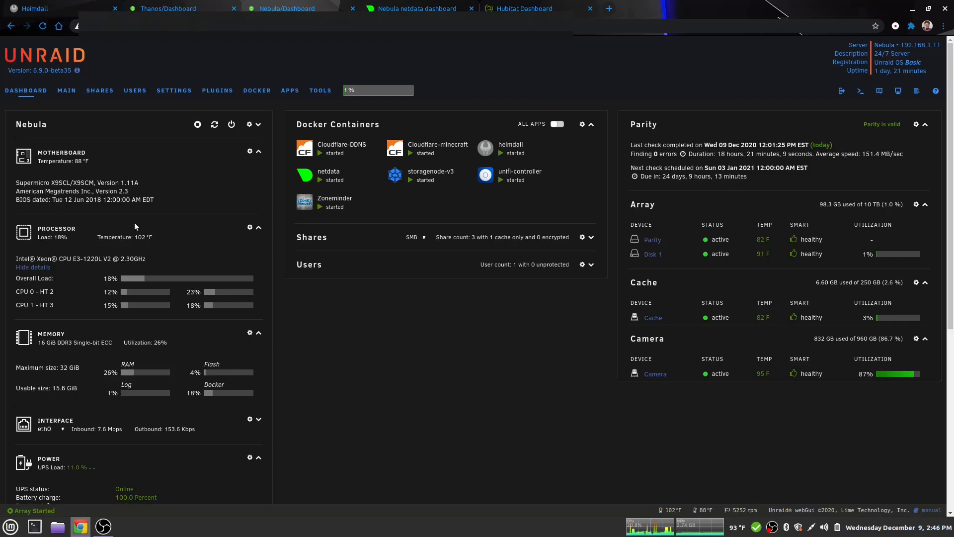
mouse_move(114, 232)
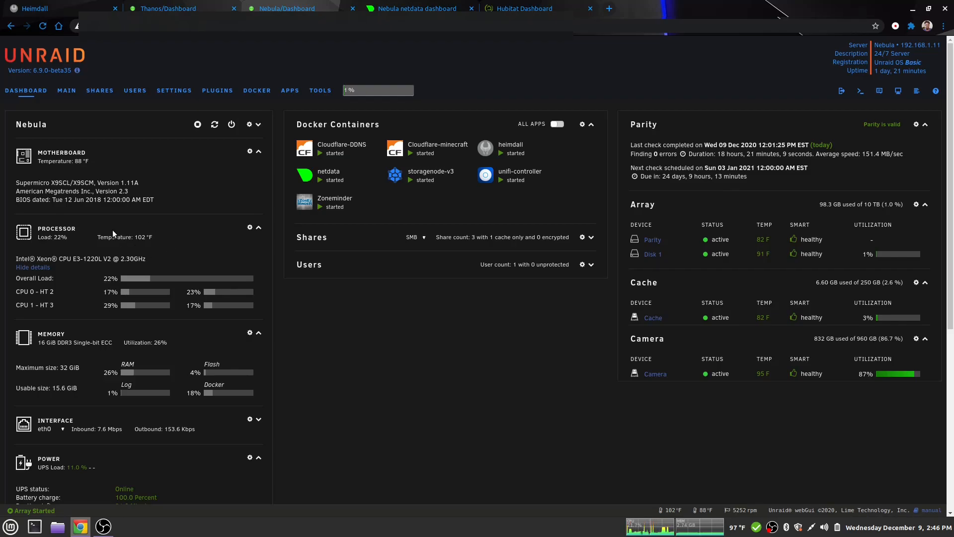
mouse_move(91, 250)
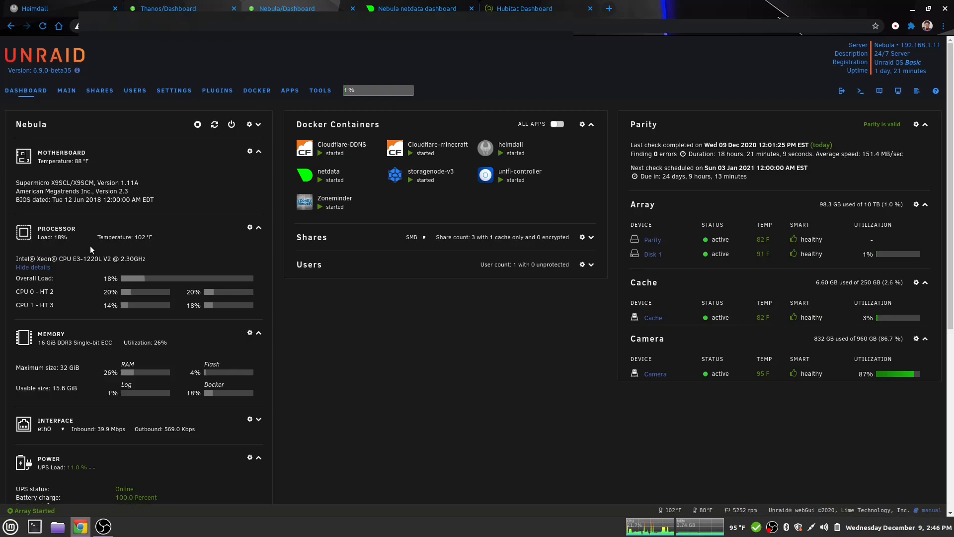
mouse_move(114, 249)
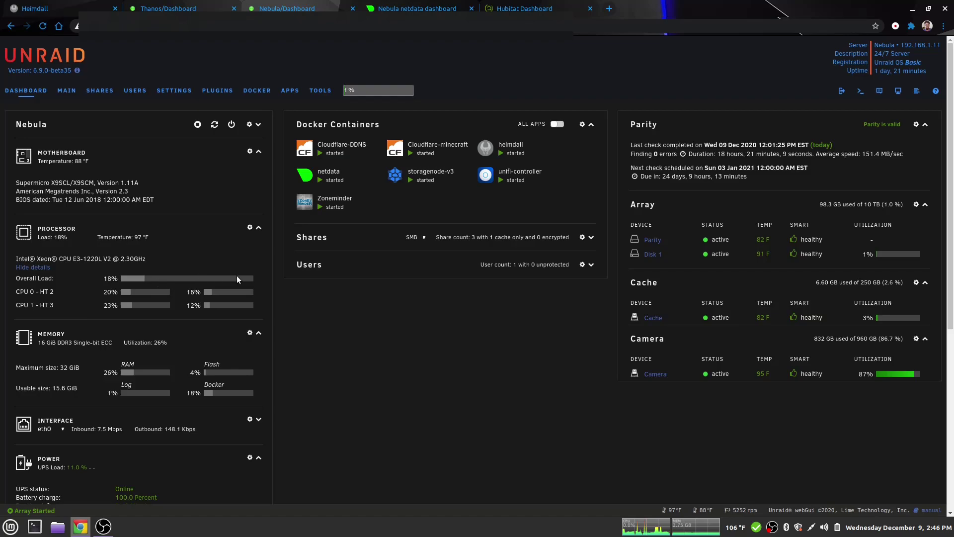
mouse_move(88, 253)
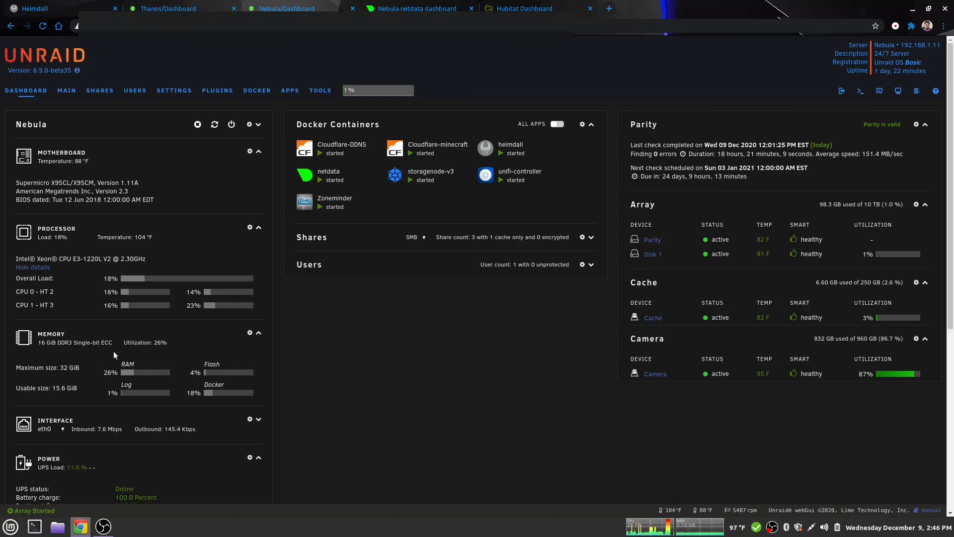
mouse_move(145, 353)
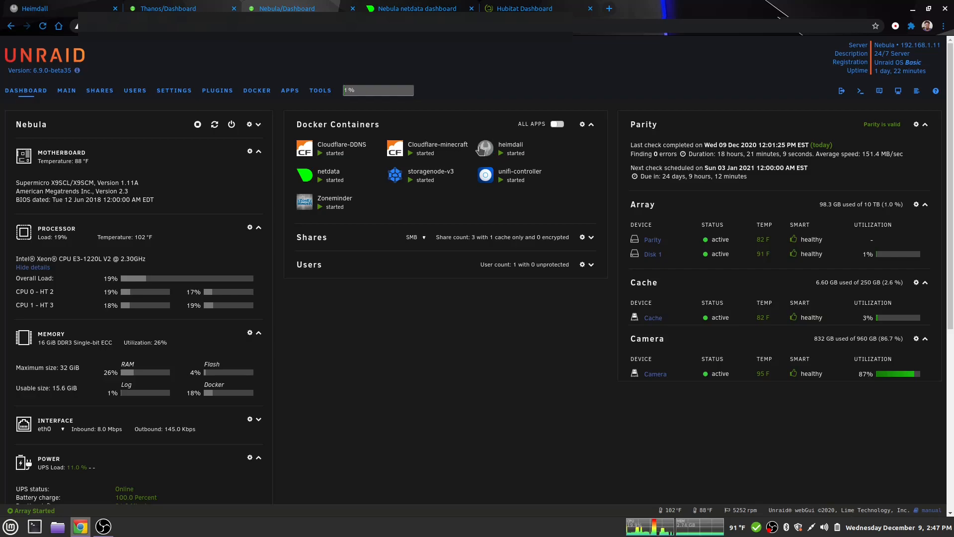
left_click(35, 8)
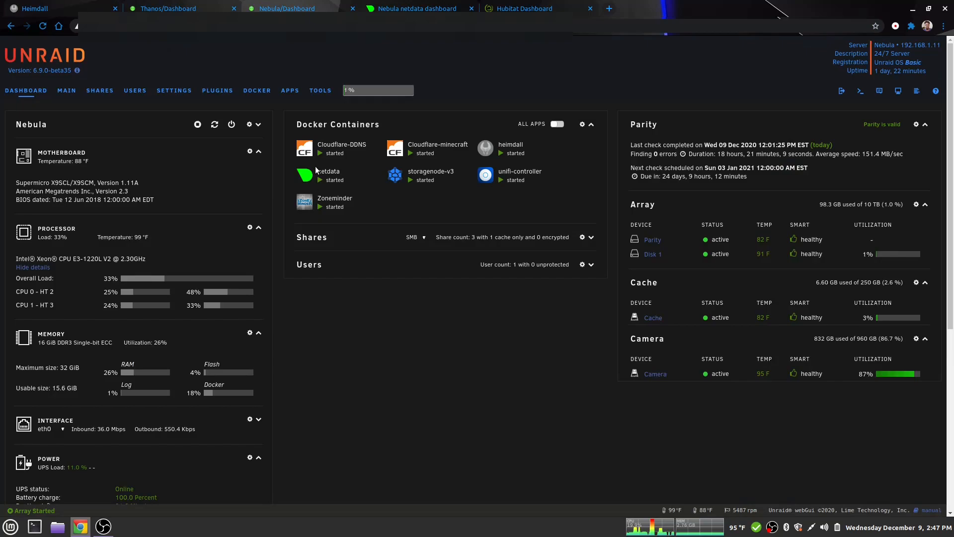
mouse_move(401, 193)
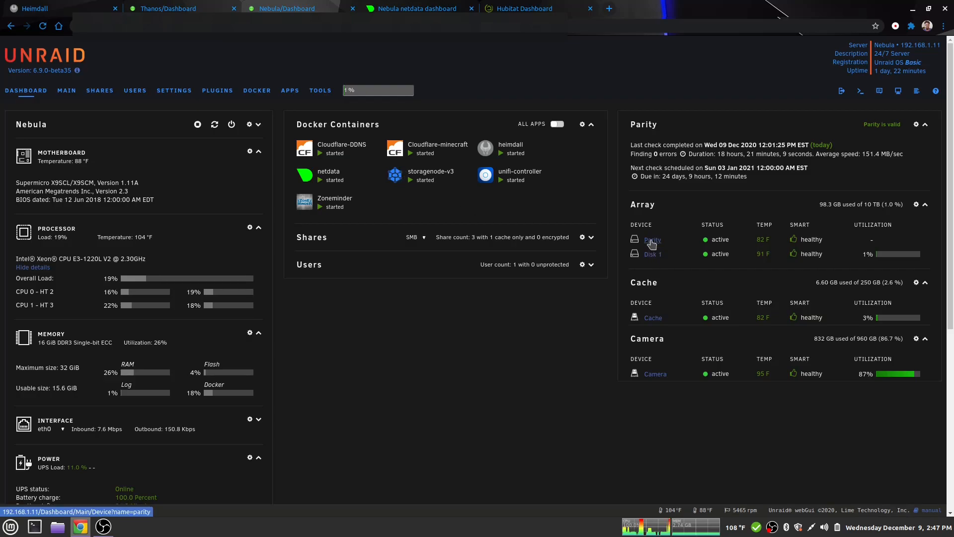
mouse_move(433, 198)
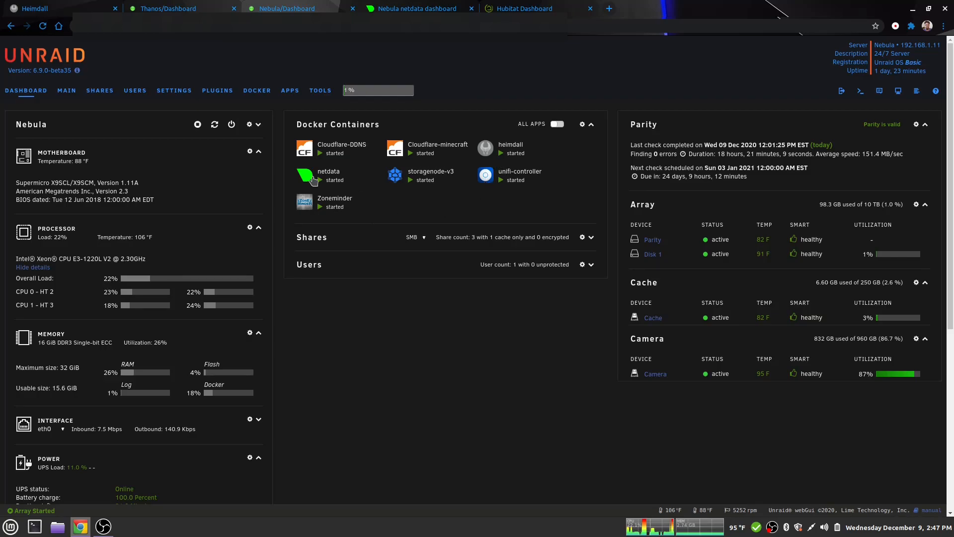
mouse_move(357, 210)
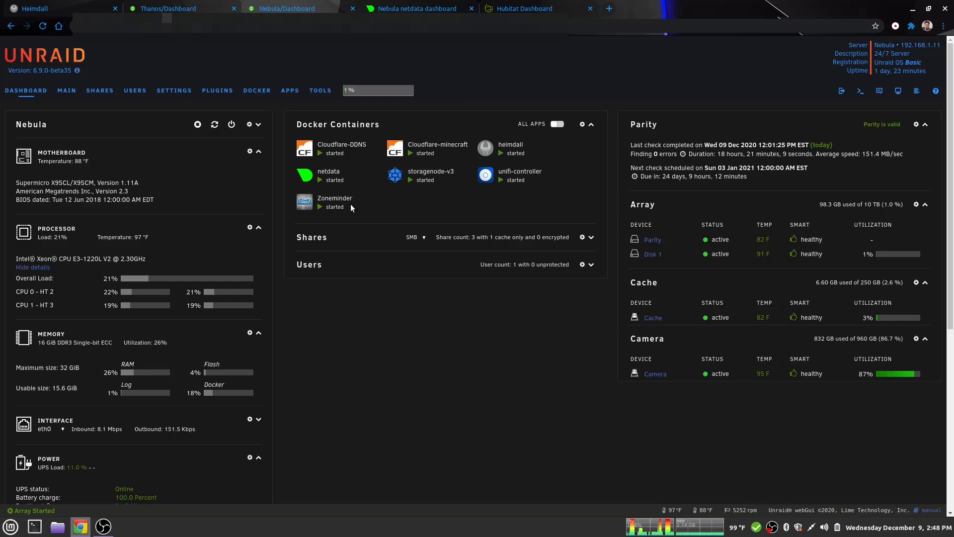
Bring up Nebula's Docker page listing all seven started containers
left_click(257, 91)
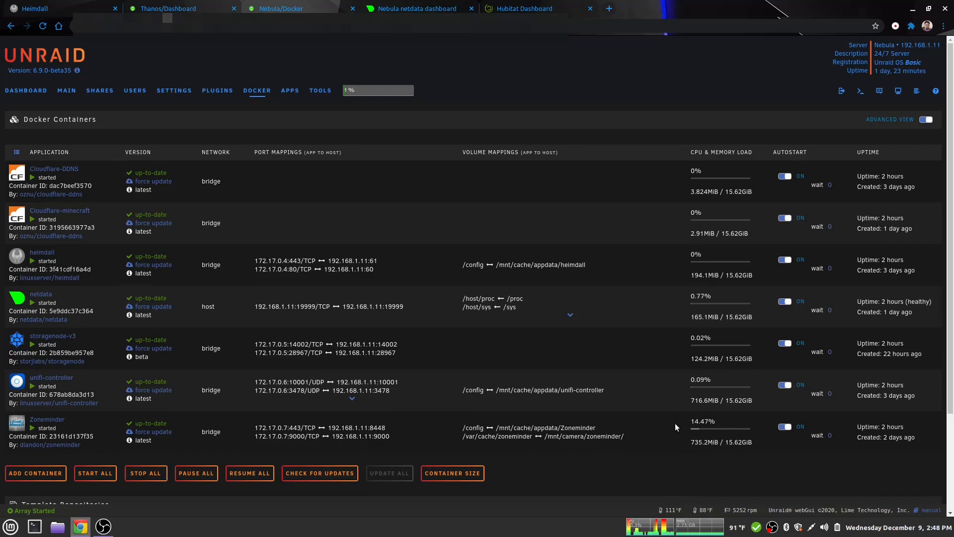
mouse_move(666, 427)
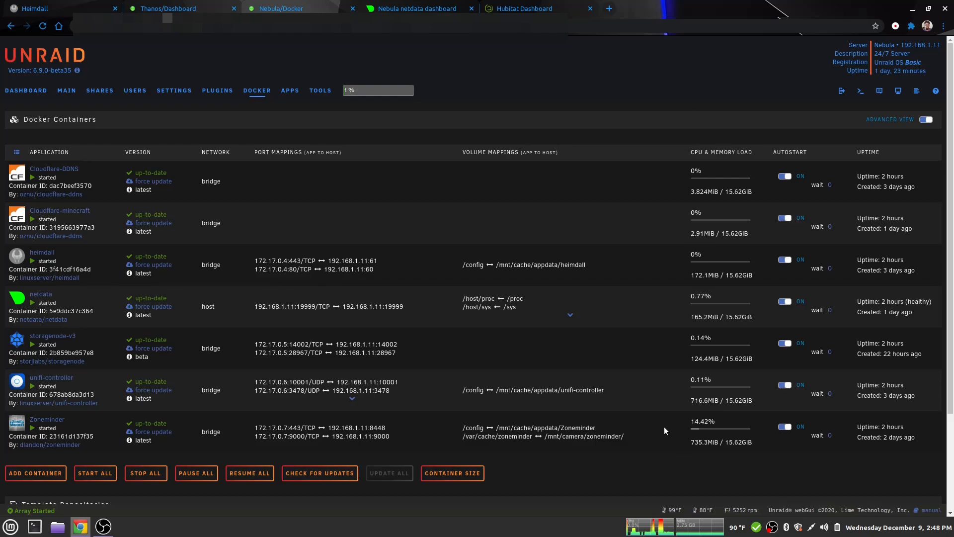
mouse_move(693, 444)
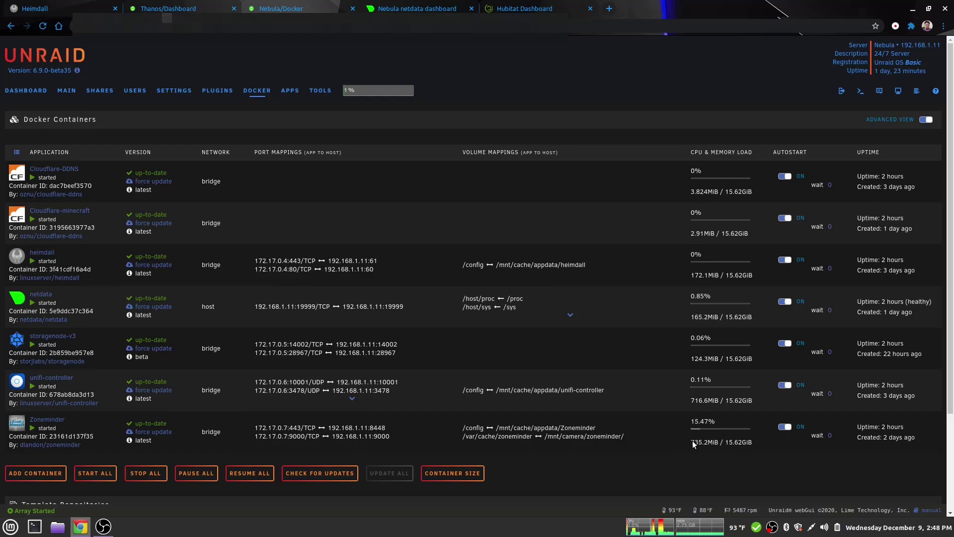
mouse_move(677, 435)
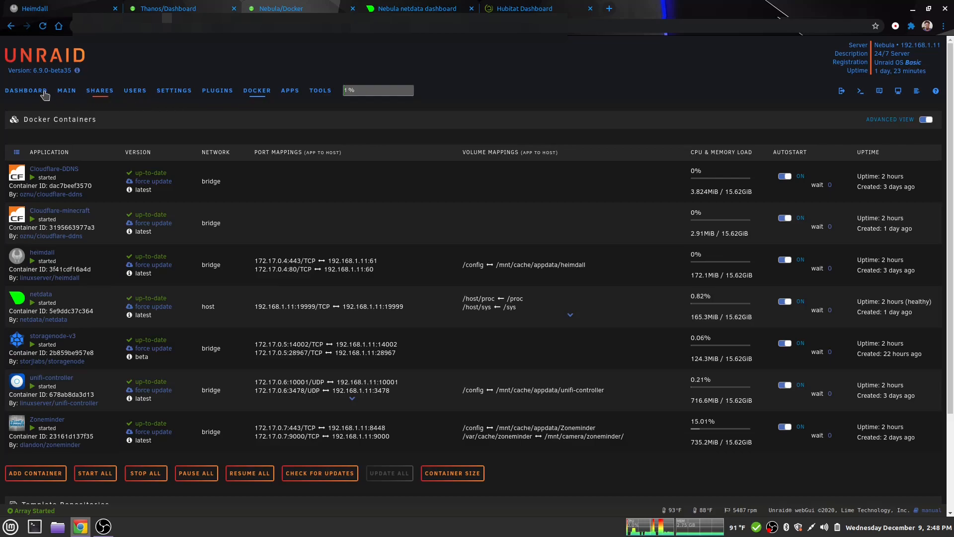
Return from the Docker Containers table to Nebula's overview dashboard
left_click(26, 91)
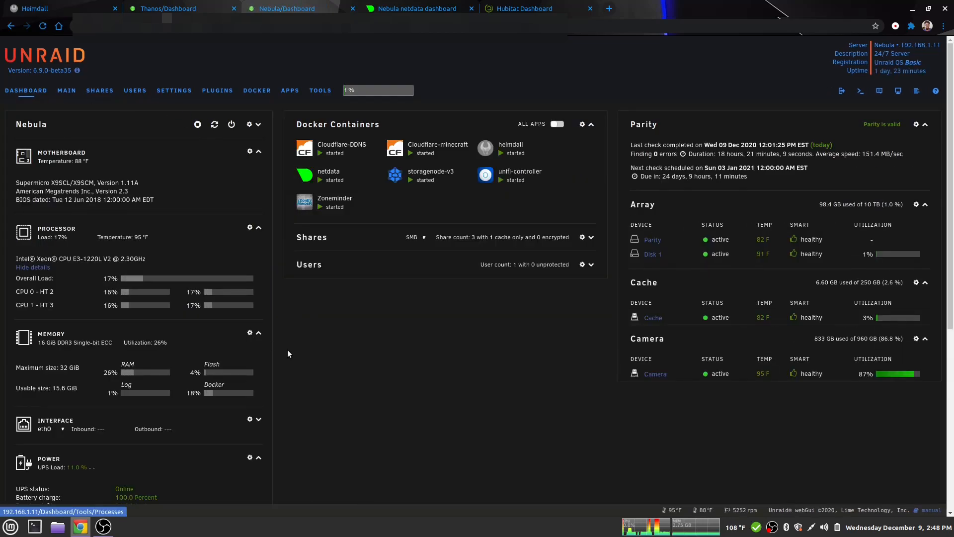
Review the fan and IPMI sensor readings, then bring up the Nebula netdata dashboard tab
scroll("down", 3)
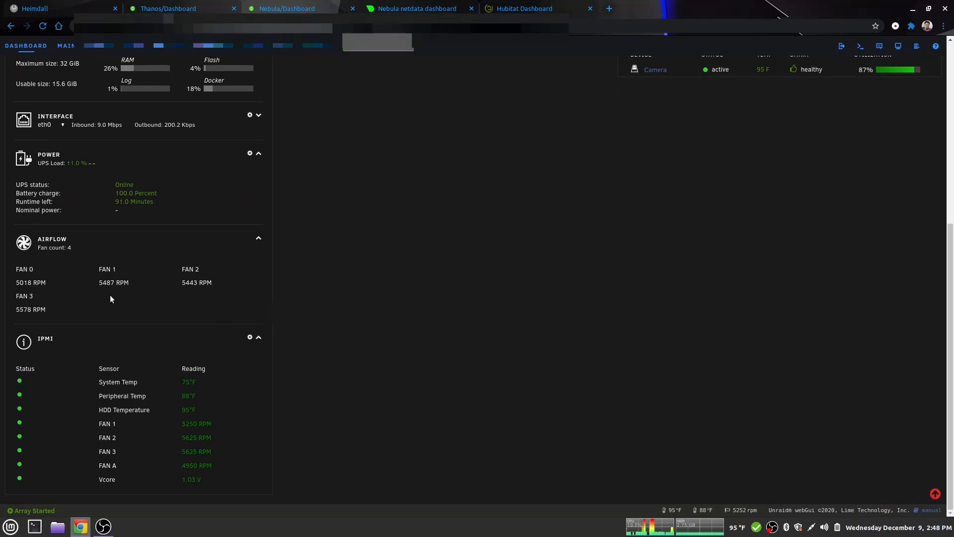
mouse_move(22, 313)
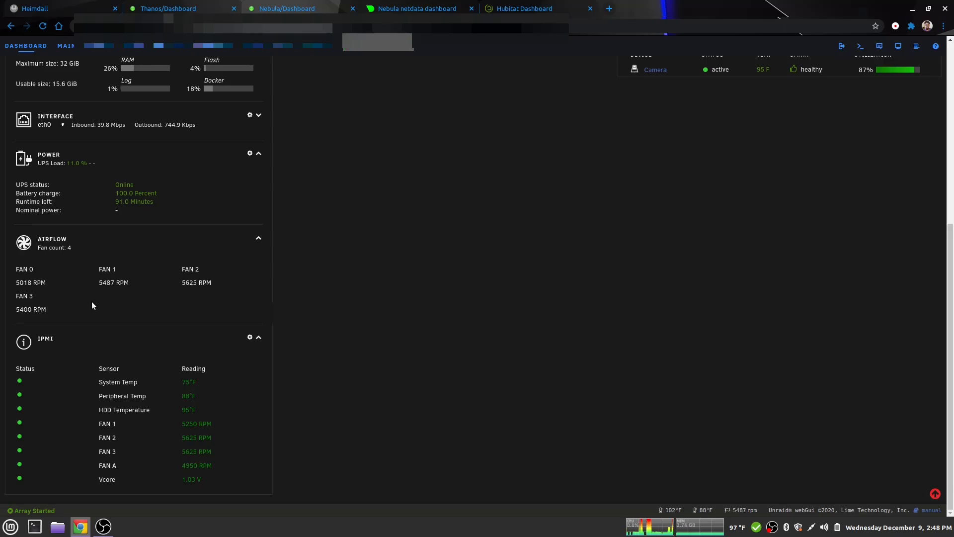
mouse_move(108, 306)
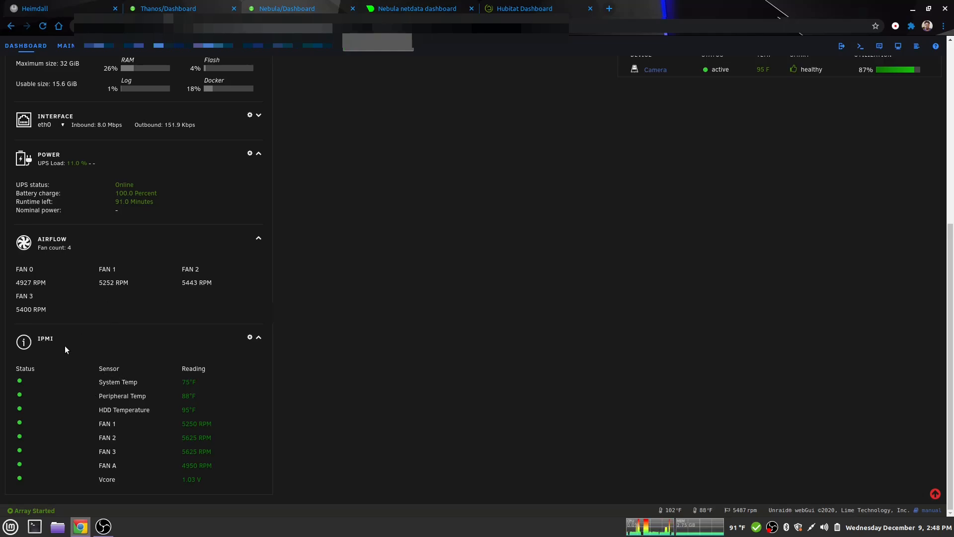
mouse_move(168, 340)
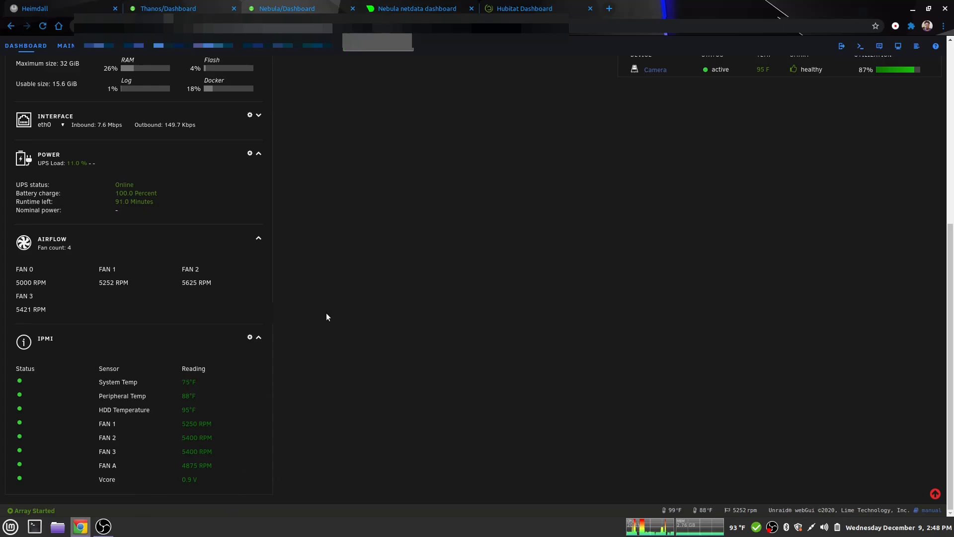
scroll("up", 3)
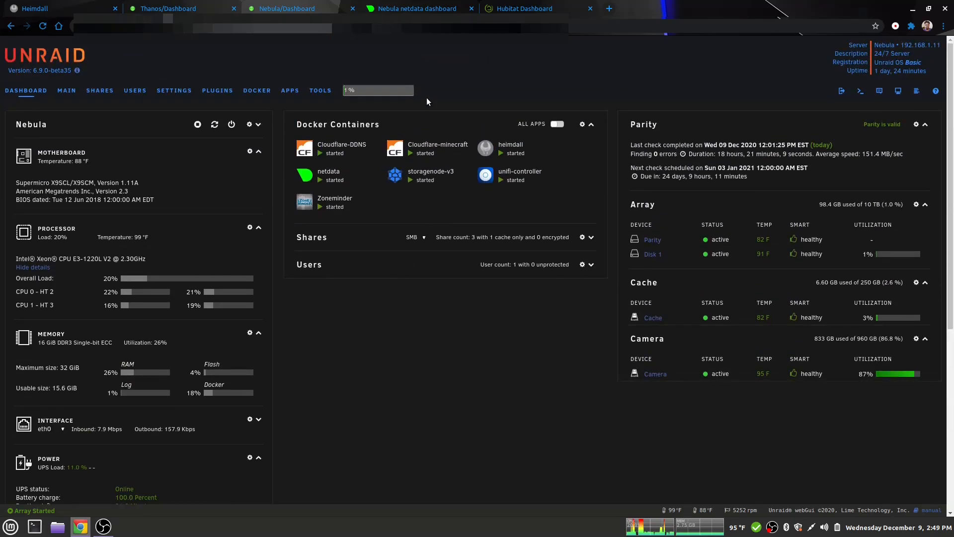
left_click(417, 8)
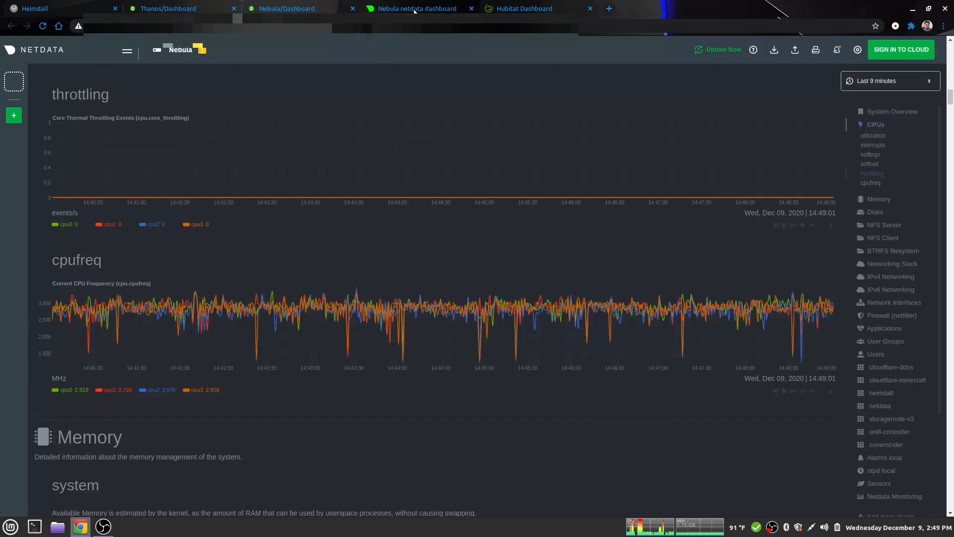
mouse_move(249, 297)
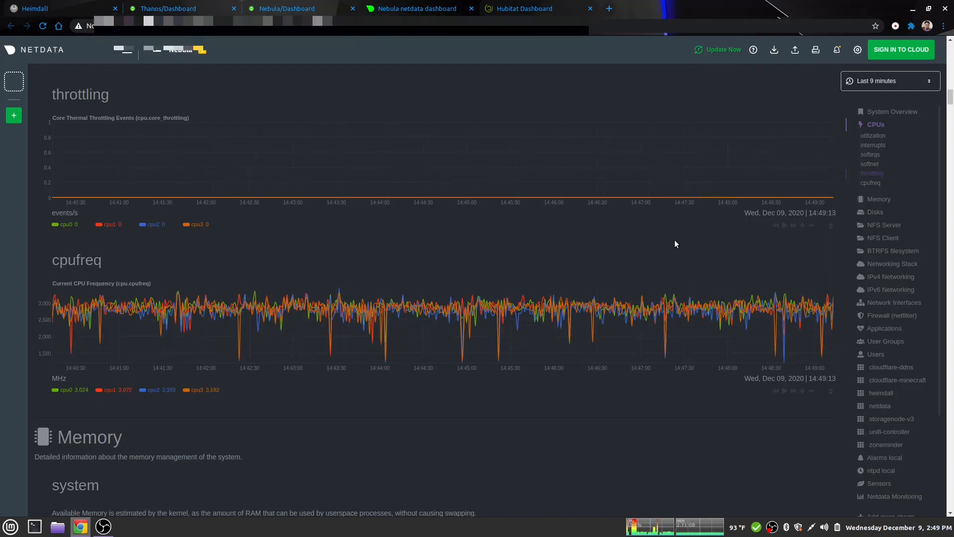
mouse_move(656, 250)
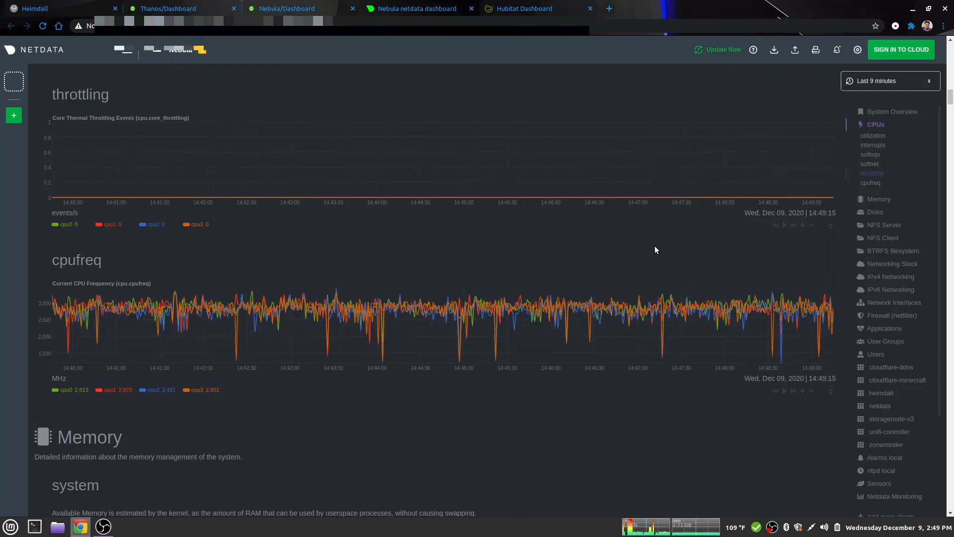
Jump from the CPU throttling charts to Netdata's System Overview section
left_click(893, 111)
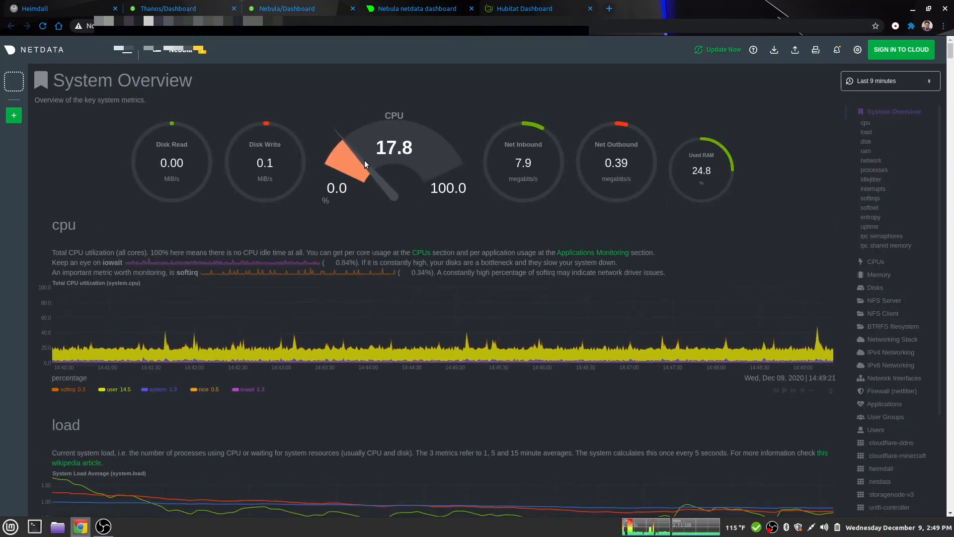
mouse_move(718, 187)
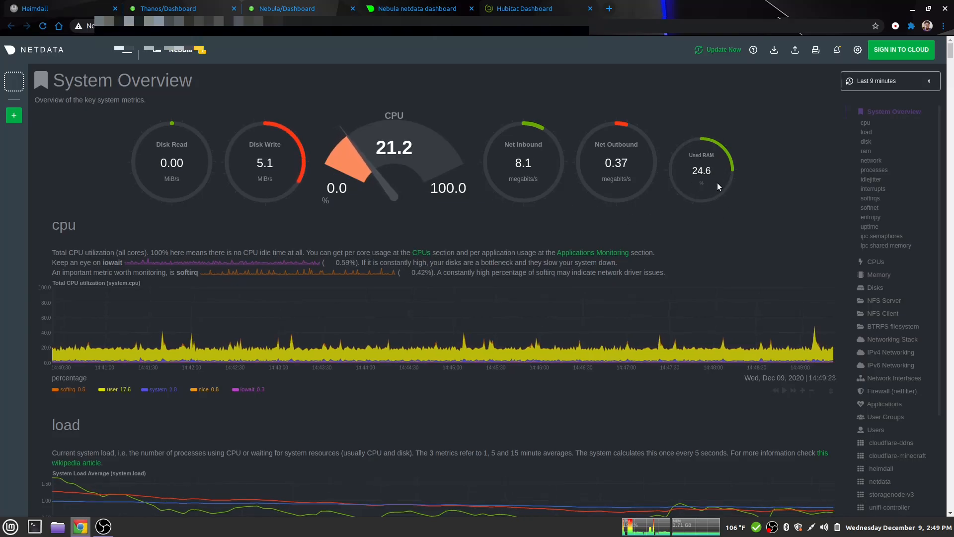
mouse_move(487, 136)
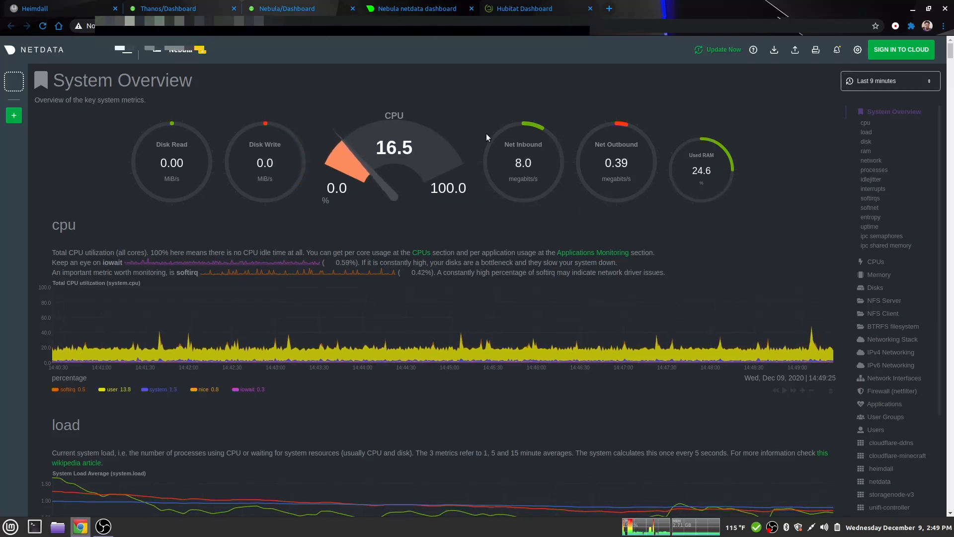
mouse_move(491, 166)
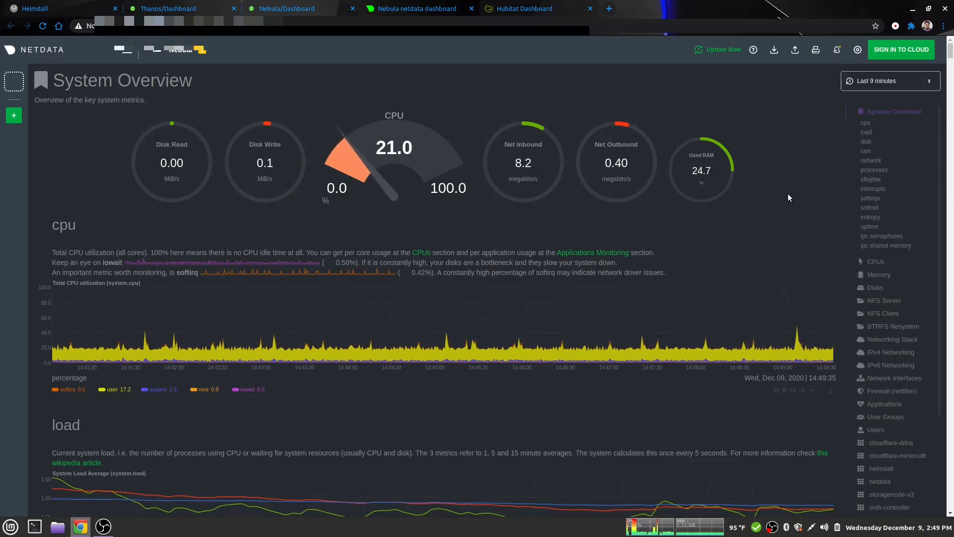
mouse_move(535, 105)
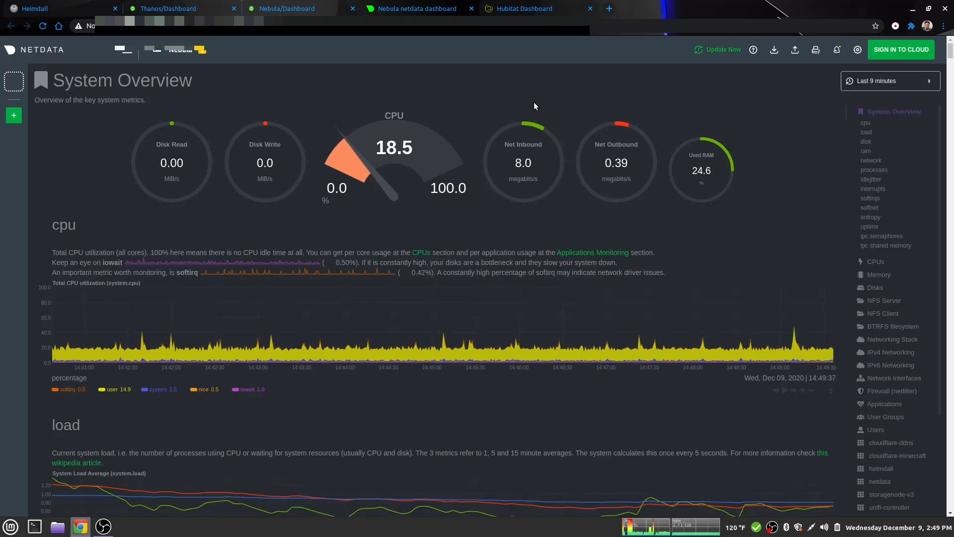
Leave the System Overview gauges for the Hubitat Server Rack power-meter dashboard
left_click(524, 8)
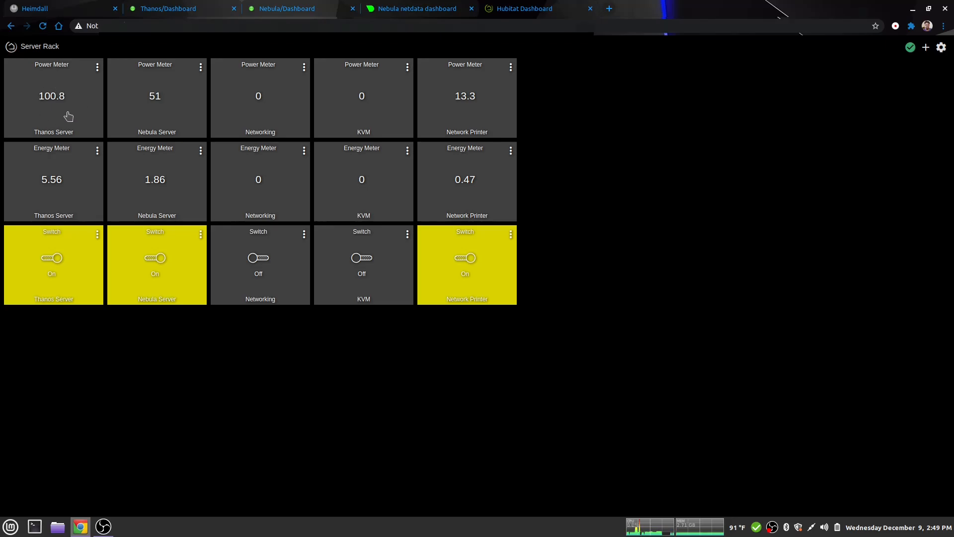
Check the Thanos (100.8) and Nebula (51) power readings, then return to Nebula's Unraid dashboard
left_click(169, 8)
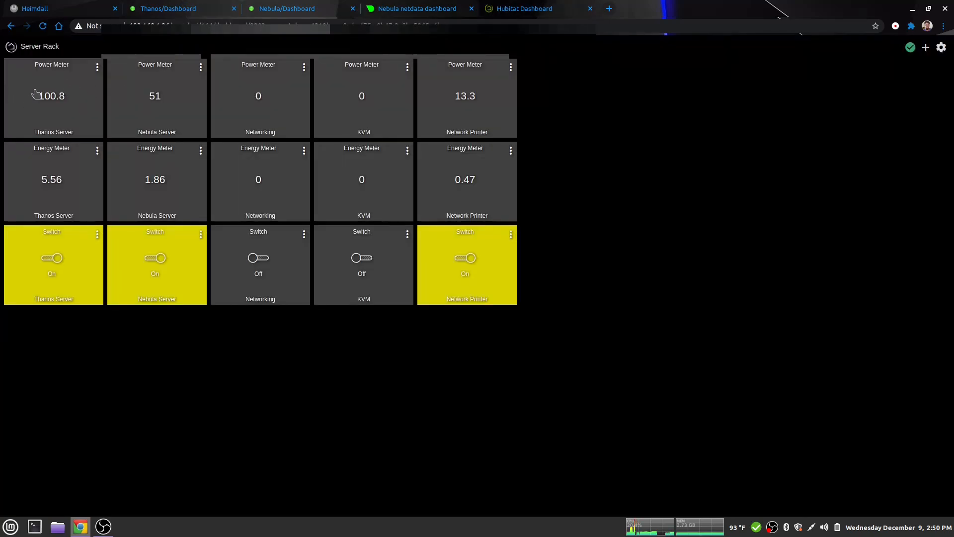
mouse_move(163, 119)
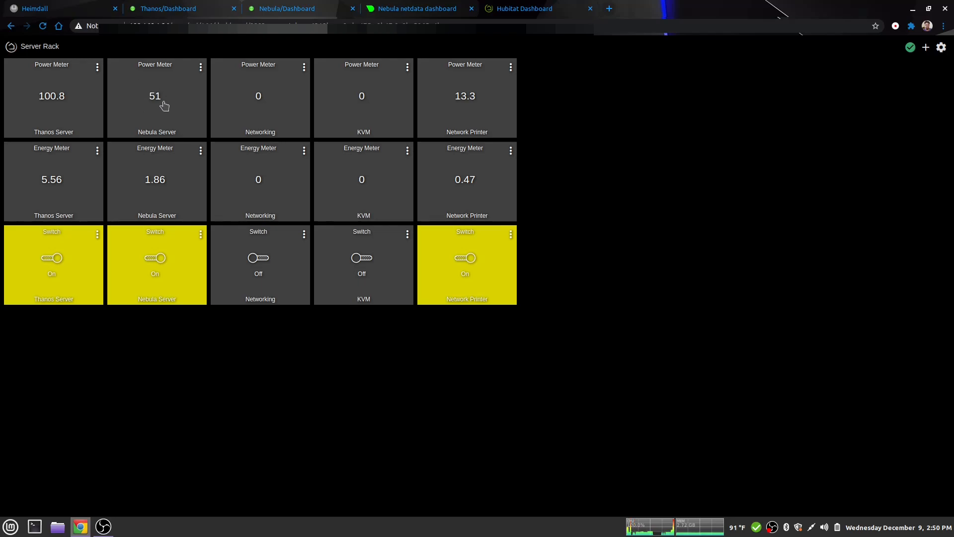
mouse_move(174, 121)
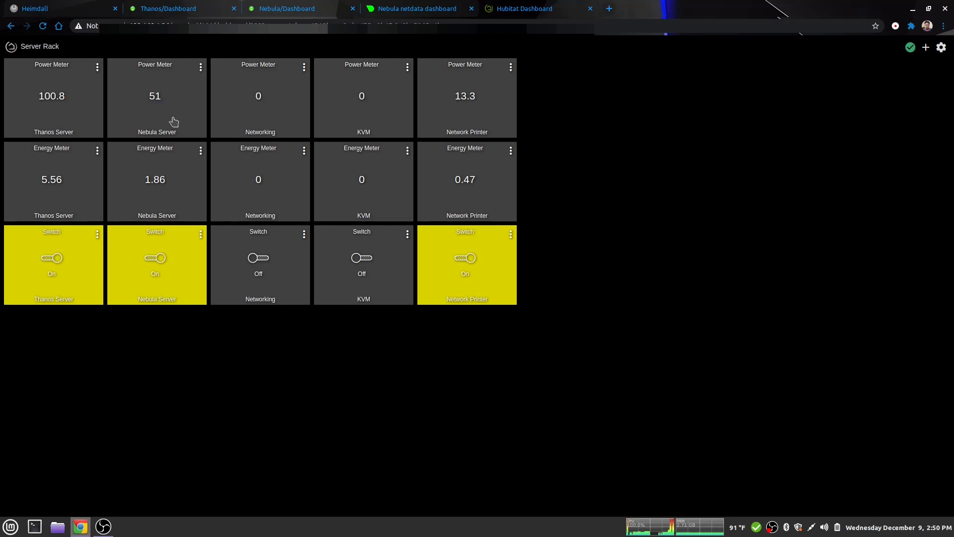
mouse_move(154, 108)
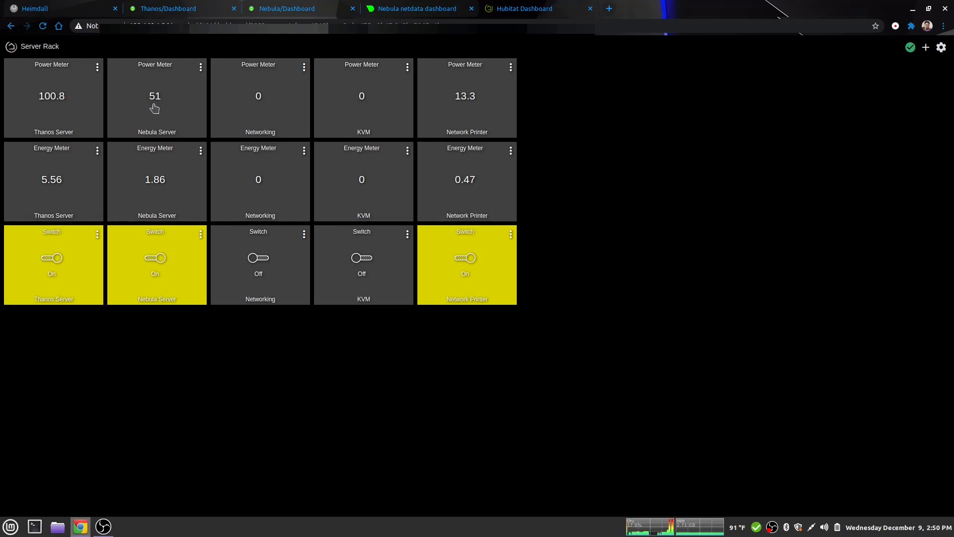
mouse_move(176, 105)
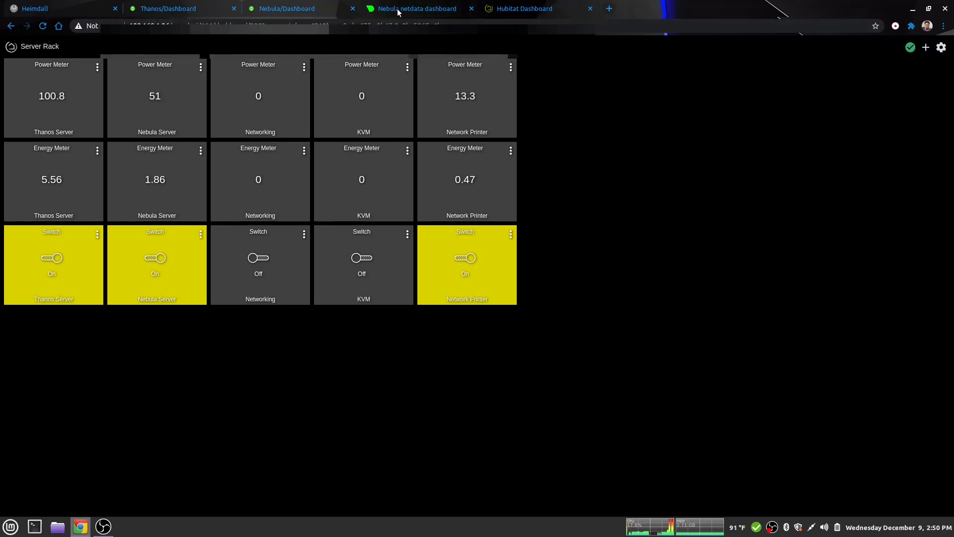
left_click(286, 8)
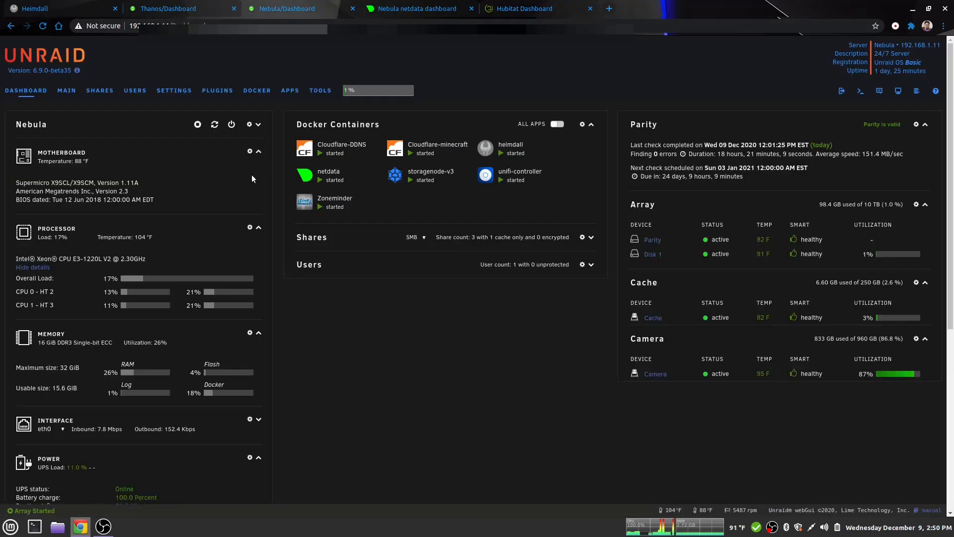
mouse_move(405, 196)
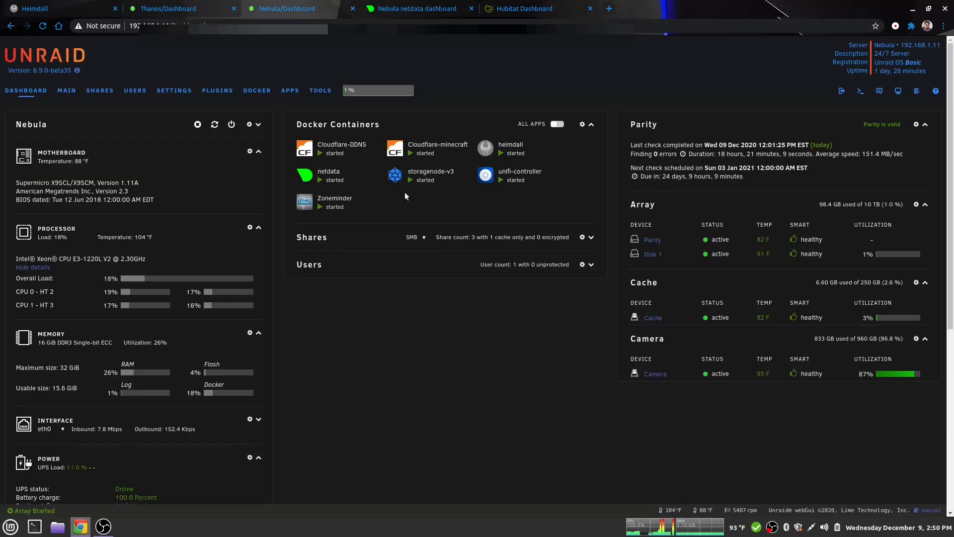